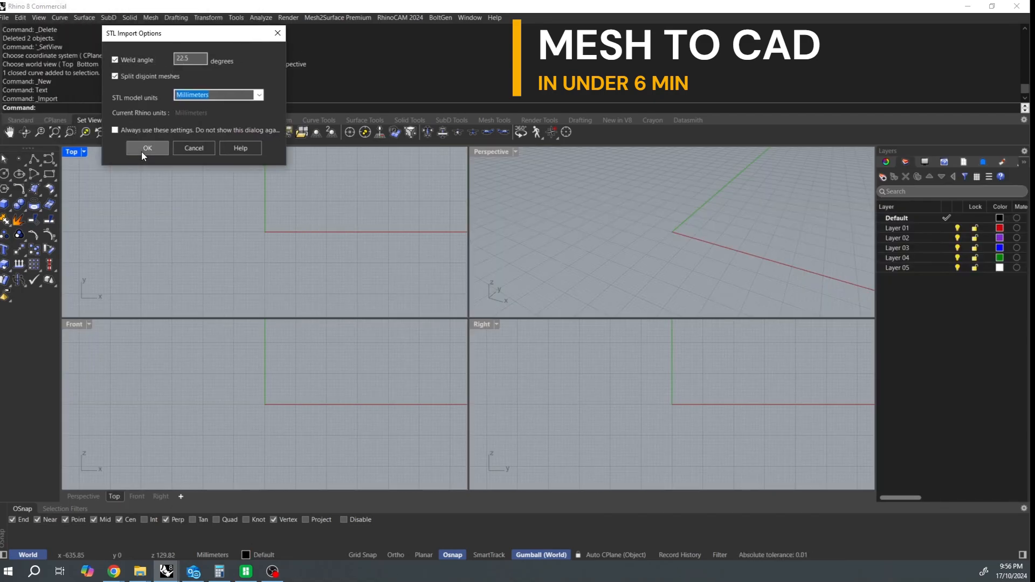
- Accept the STL import options for FLANGE_001.stl in millimetres
click(148, 148)
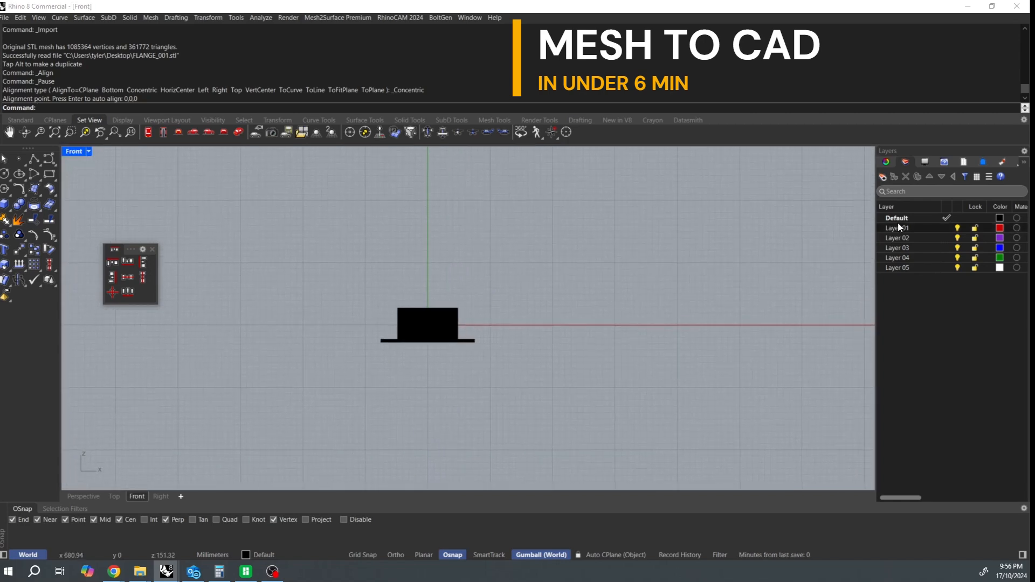
- Create a new layer named DATUM POINTS for the reference points
click(883, 175)
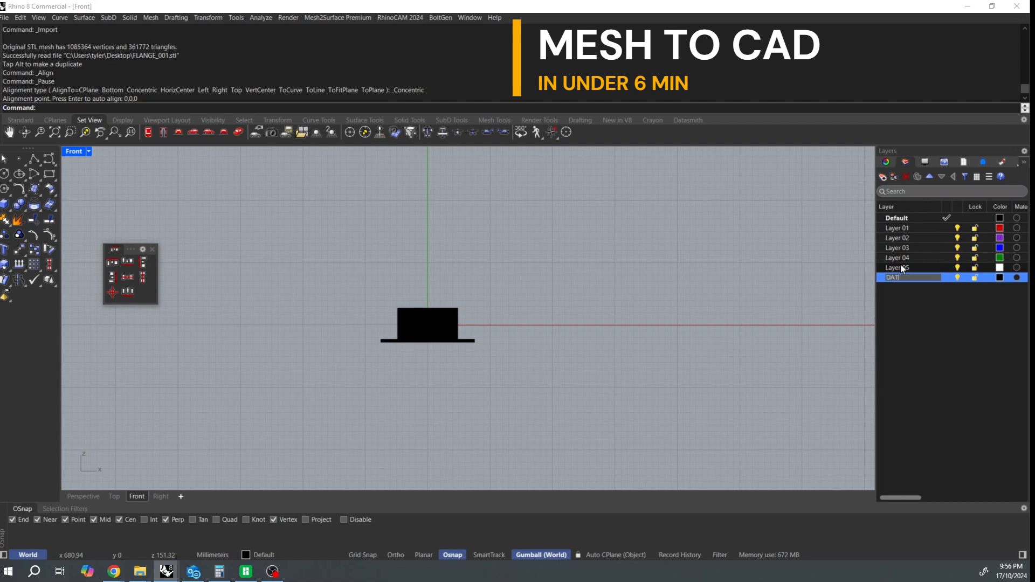
text(DATUM POINTS)
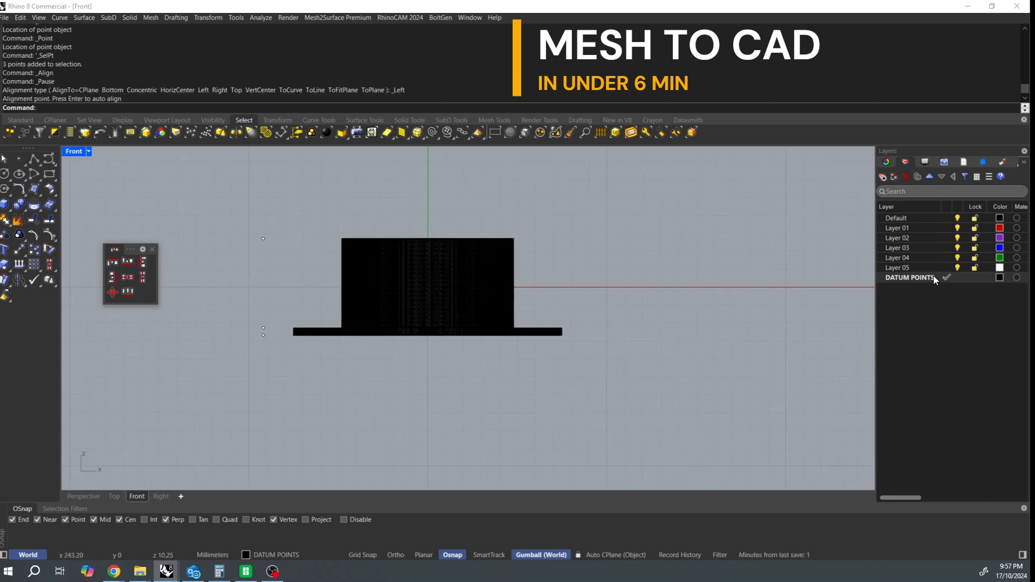
- Rename Layer 04 to RAW SECTIONS, make it current and finish the section cuts through the mesh
click(898, 258)
text(RAW SECTIONS)
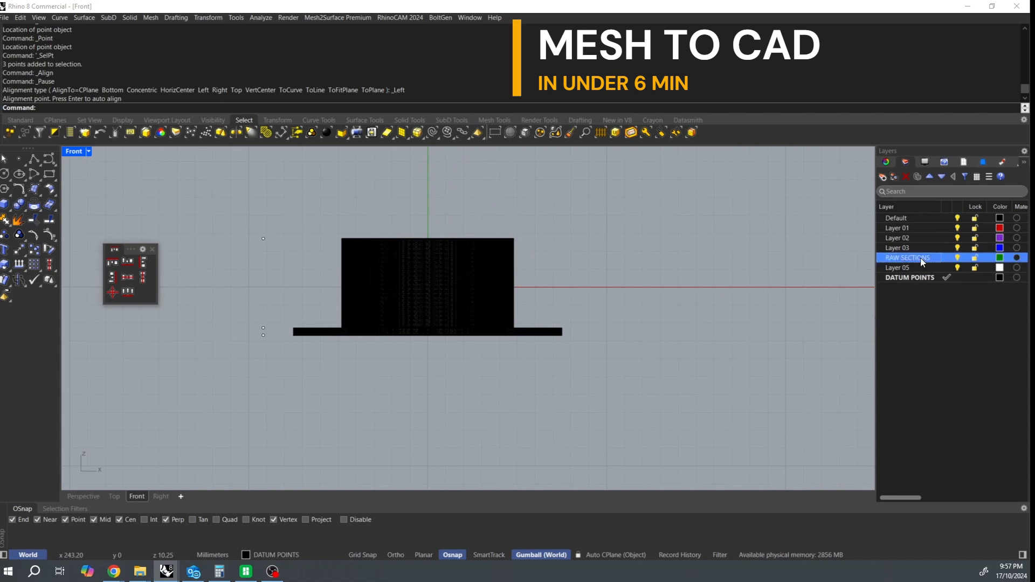
double_click(907, 258)
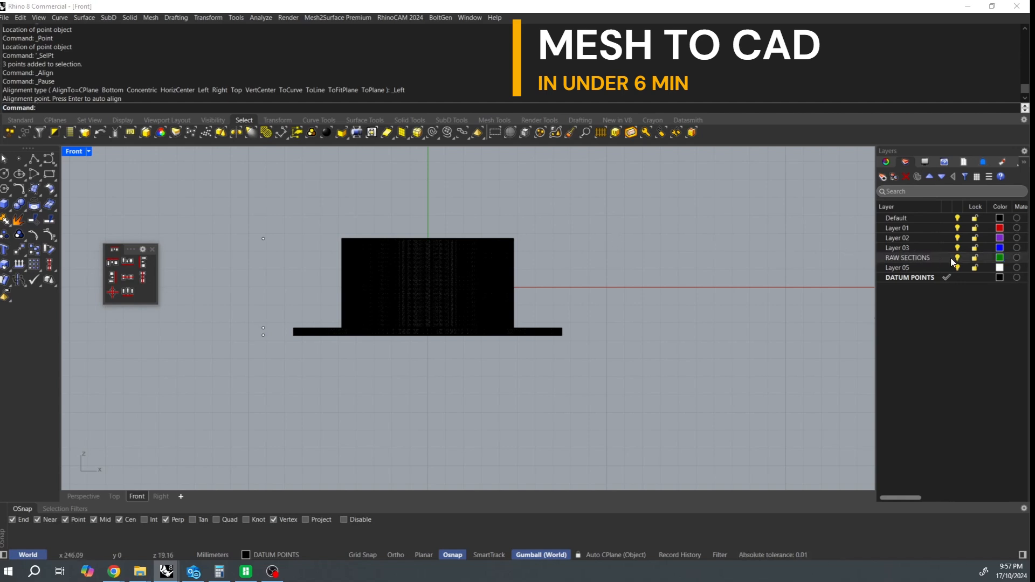
click(428, 284)
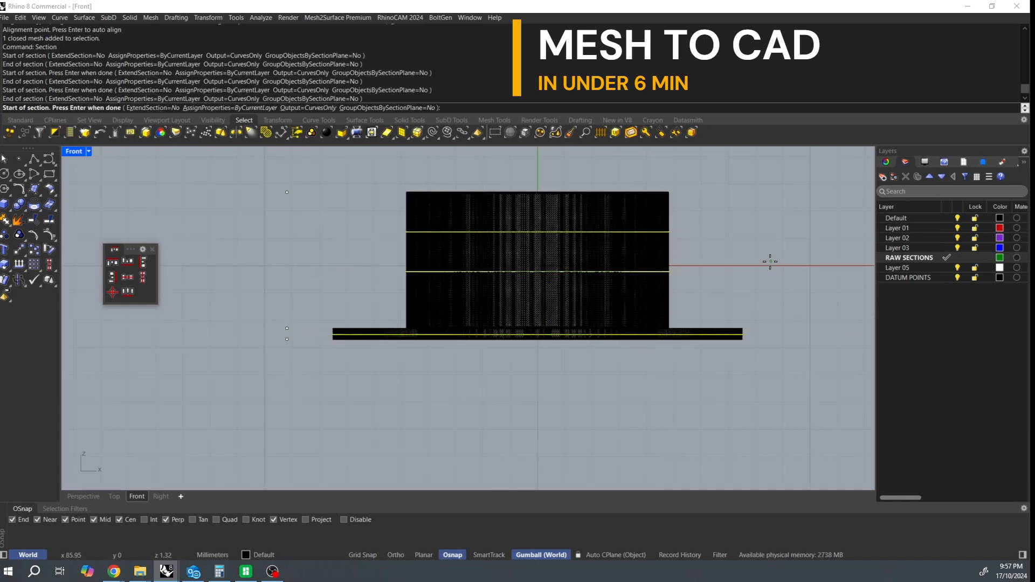
right_click(909, 258)
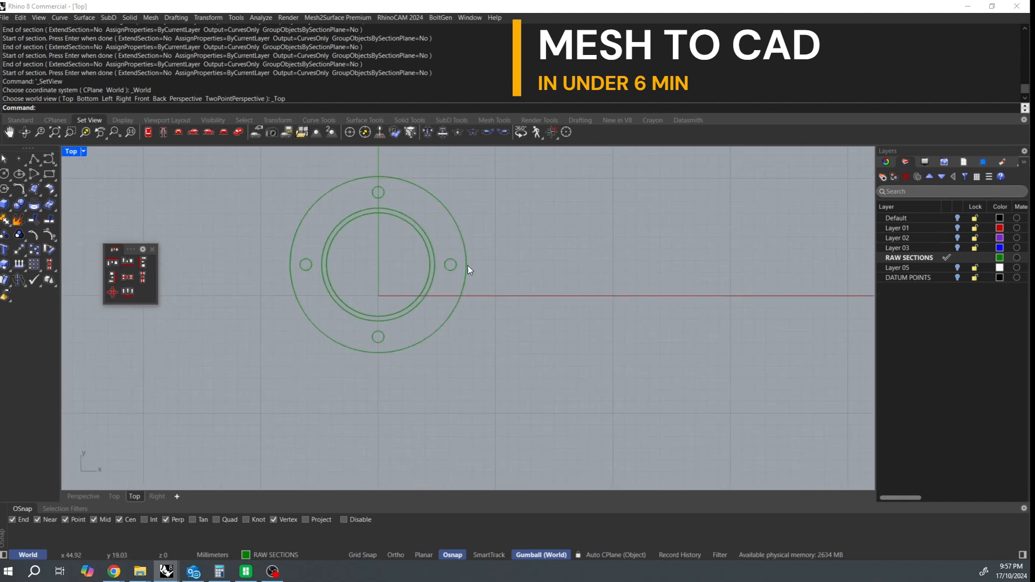
- Set up Layer 01 as the REBUILD layer for the traced circles
click(911, 227)
text(REBUILD)
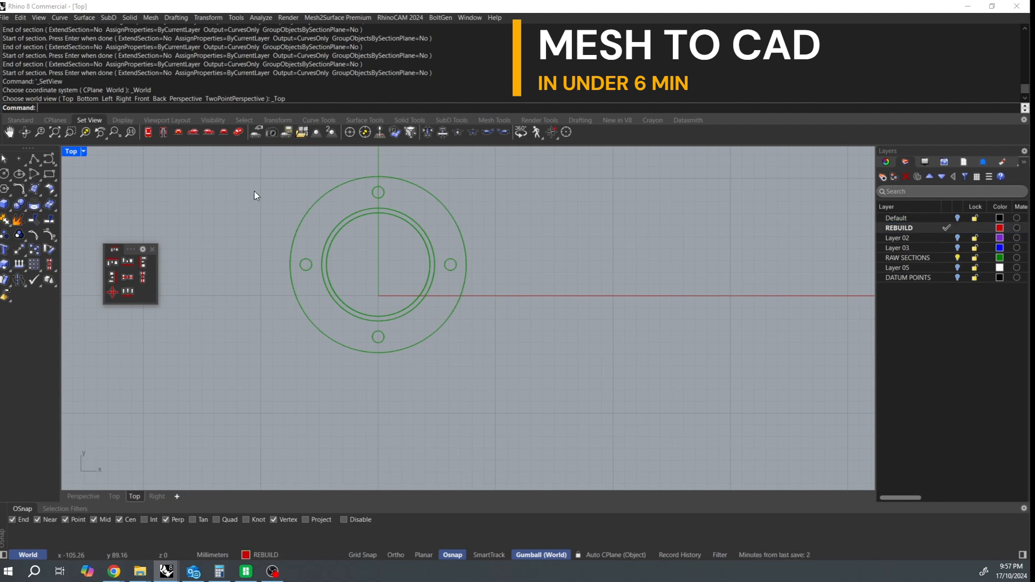
mouse_move(14, 183)
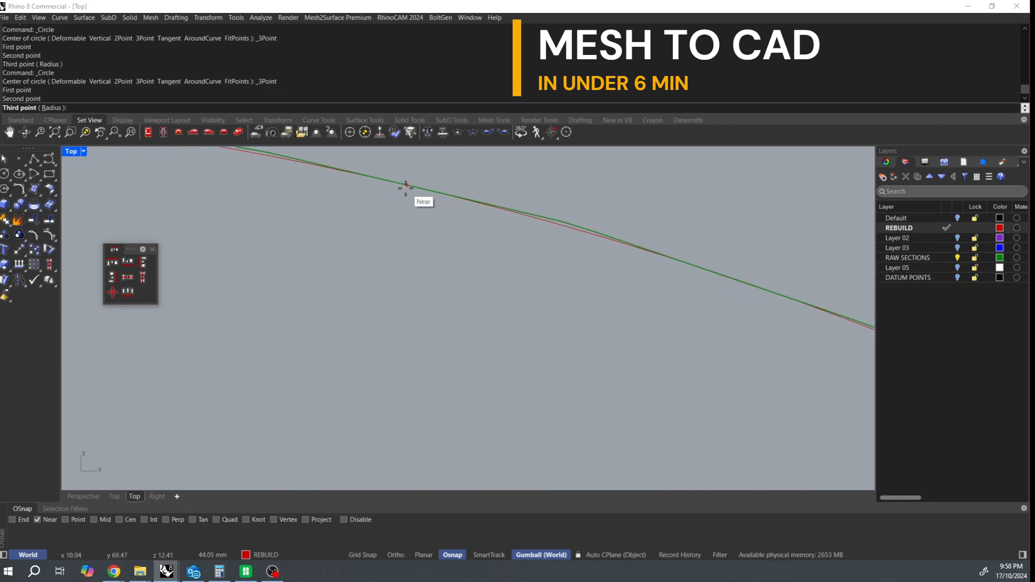
mouse_move(569, 224)
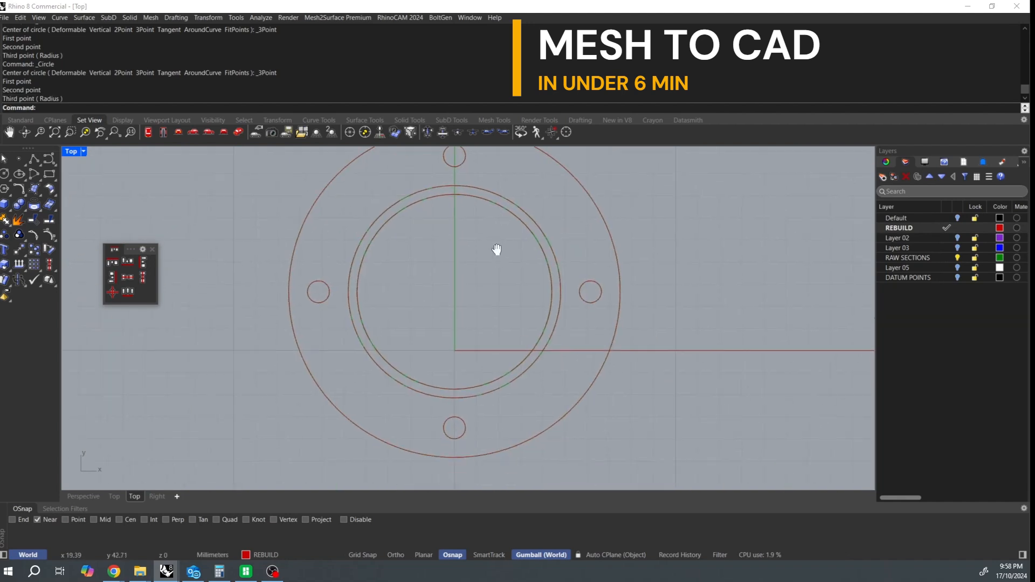
- Recentre the rebuilt circles in view and drag them toward the flange section heights
scroll(down, 3)
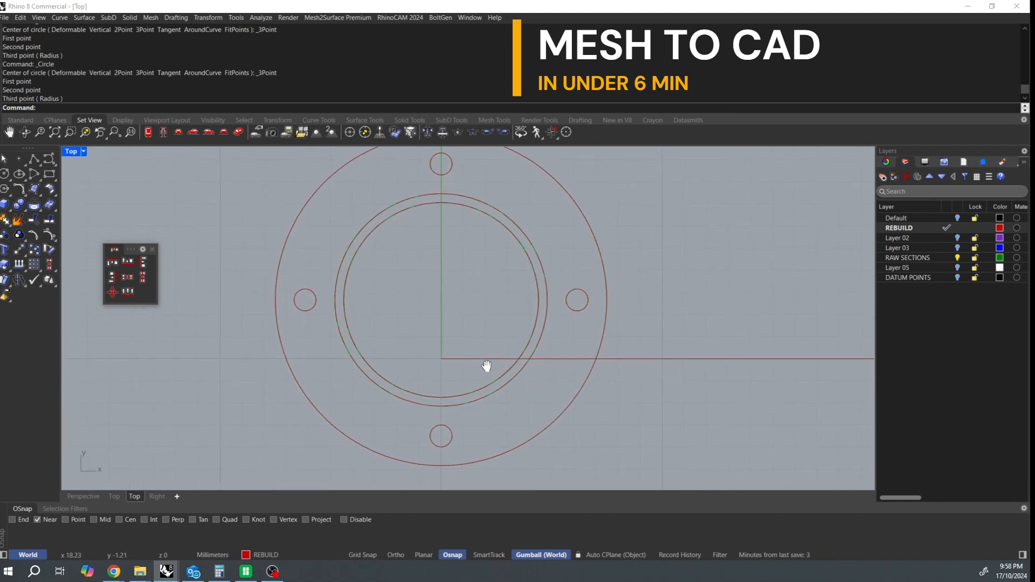
drag(486, 366, 527, 368)
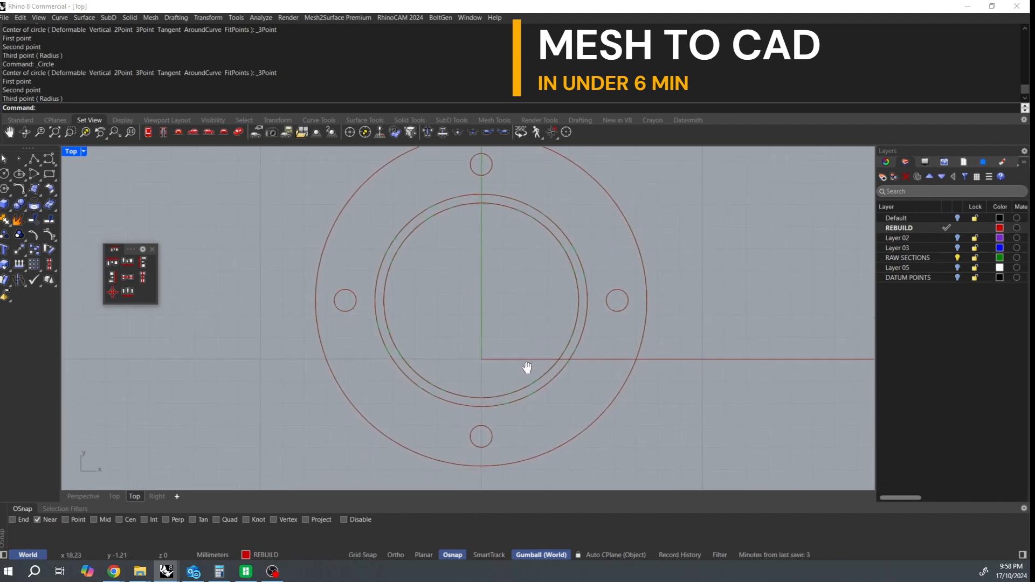
drag(528, 367, 451, 334)
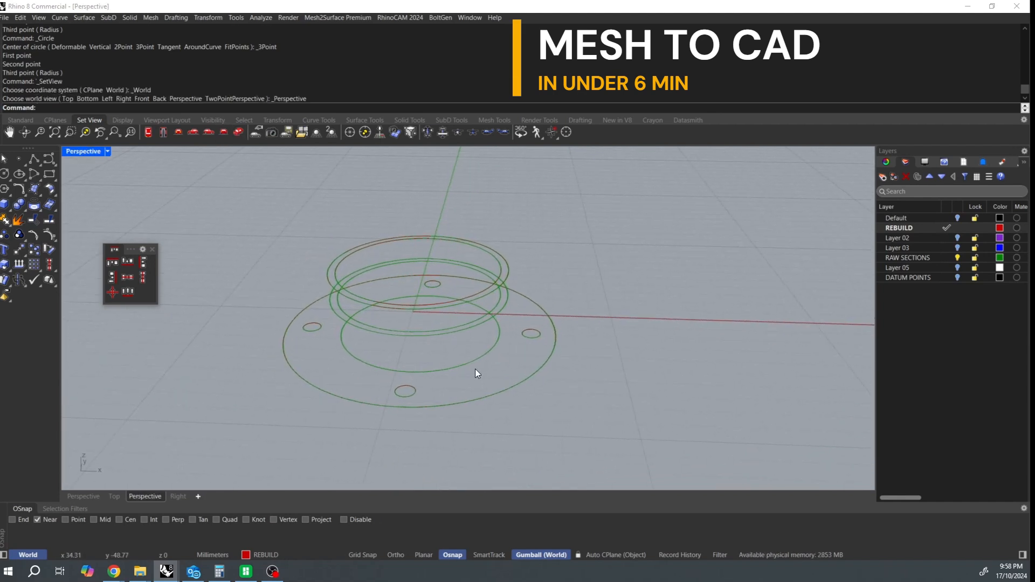
mouse_move(221, 167)
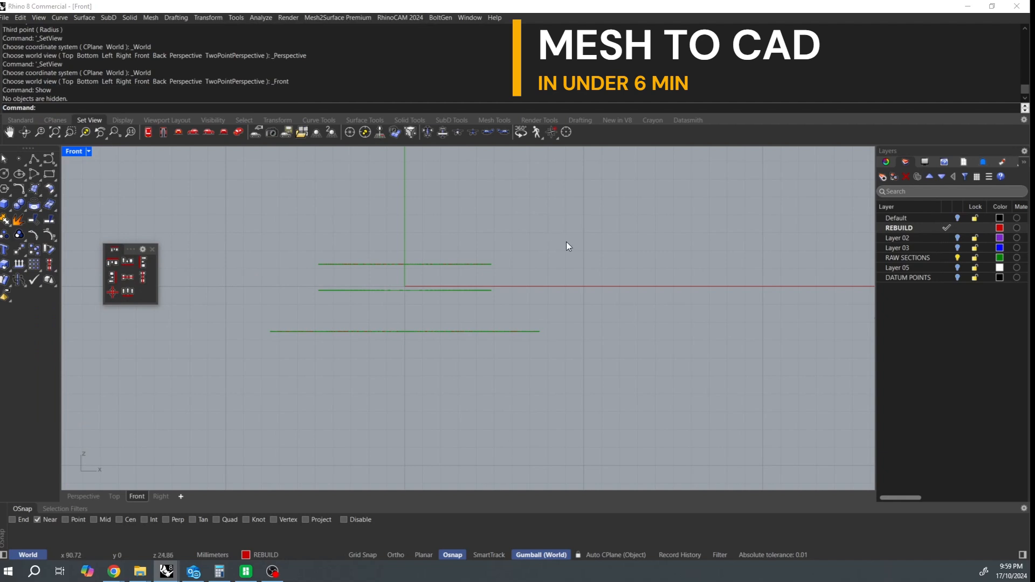
drag(569, 246, 462, 252)
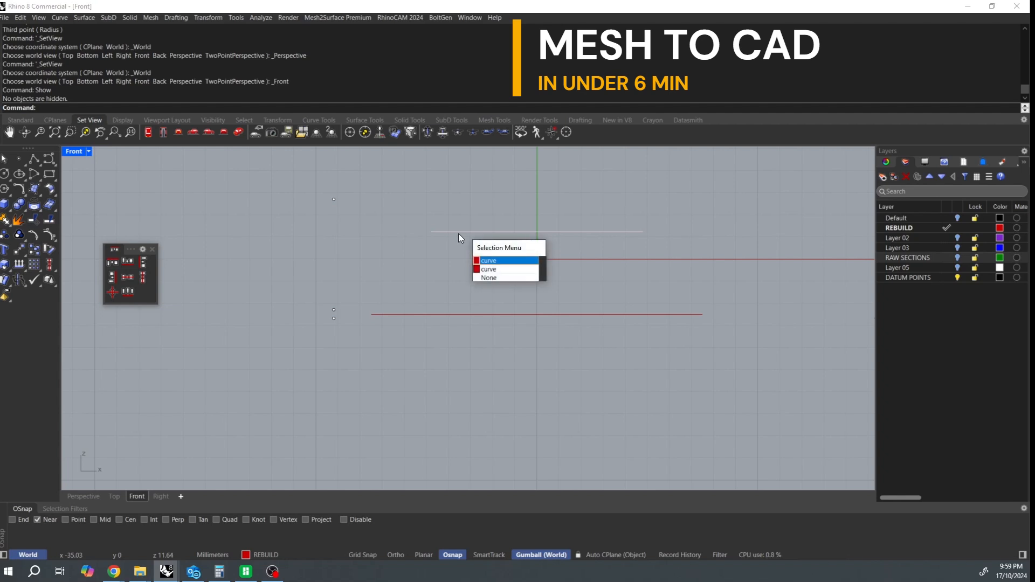
- Select the rebuilt circle and datum points and extrude them into capped solids
click(488, 260)
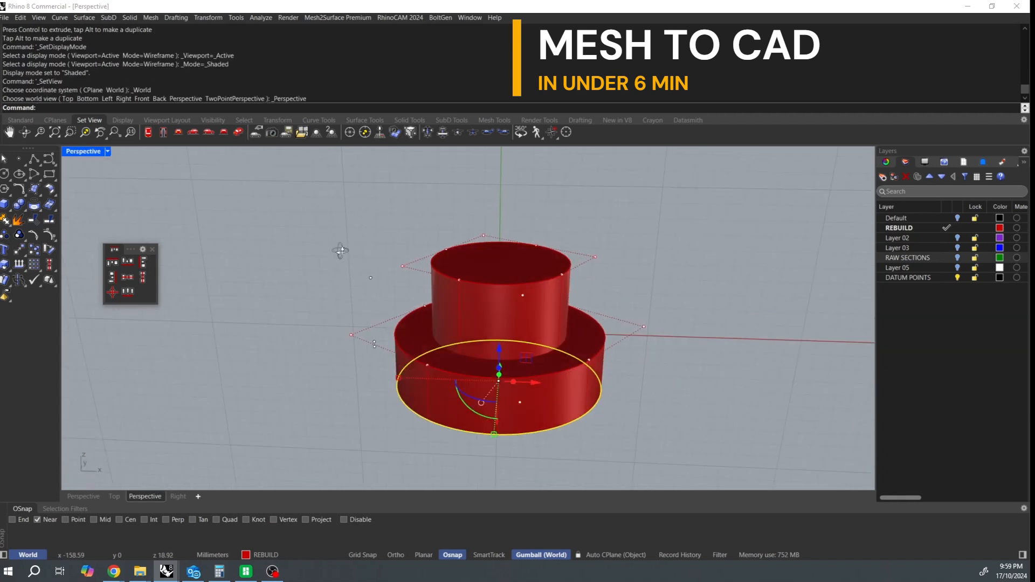
click(368, 302)
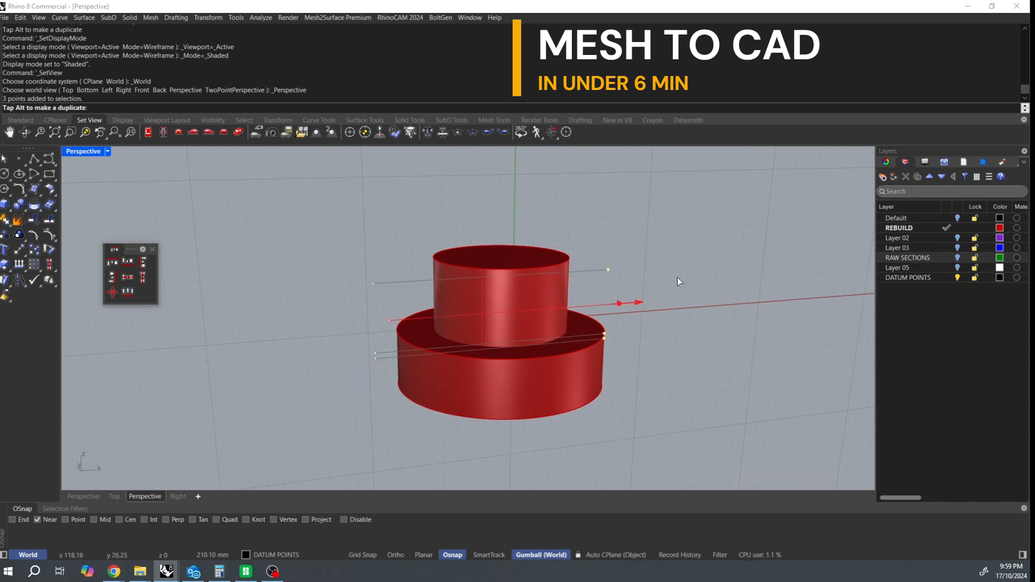
click(178, 132)
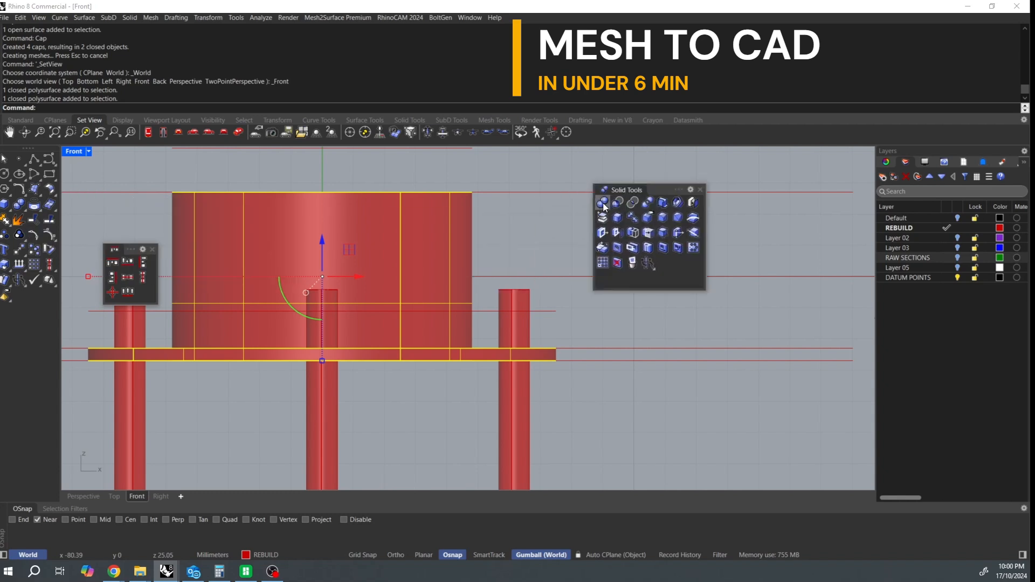
- Start a Boolean Difference to subtract the bore and bolt-hole cylinders from the flange
click(601, 202)
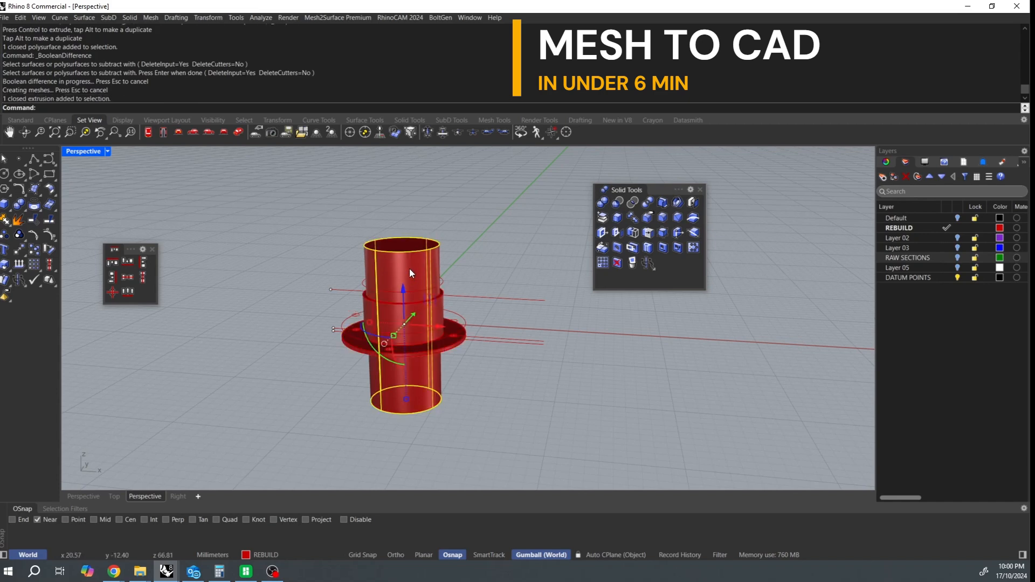
- Delete the leftover cutter solid and select all construction curves with SelCrv for hiding
key(Delete)
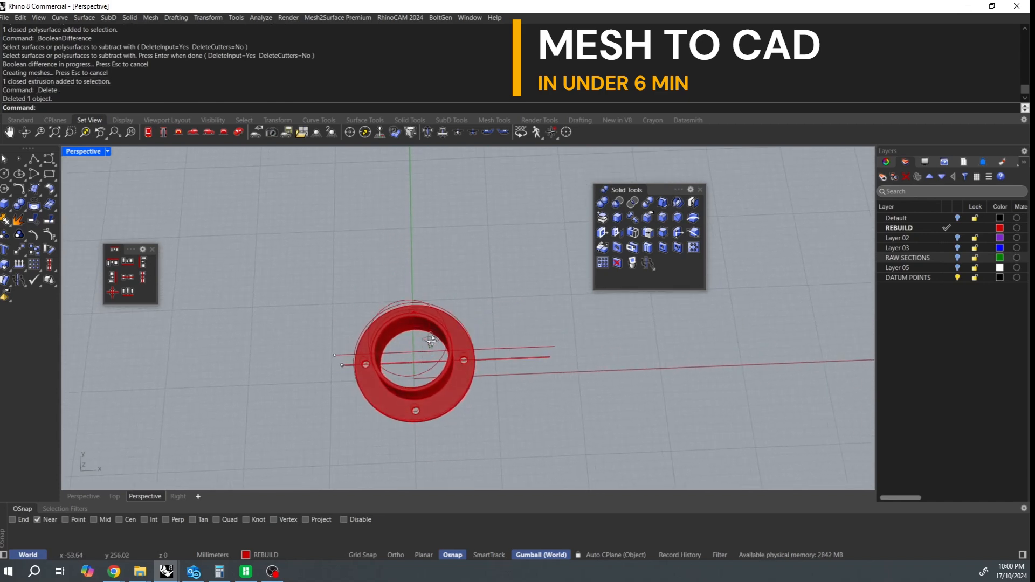
drag(430, 364, 409, 330)
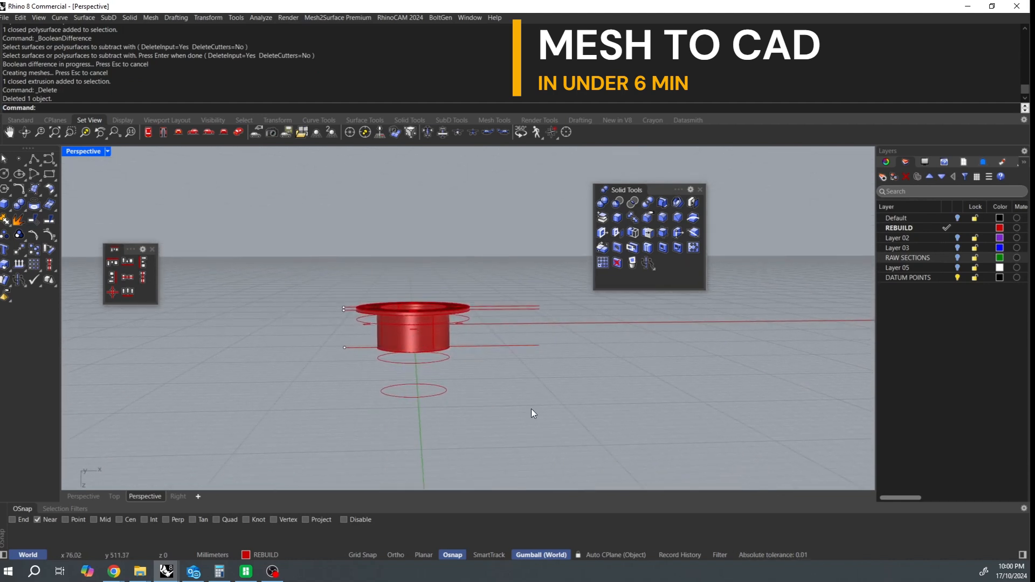
text(SelCrv)
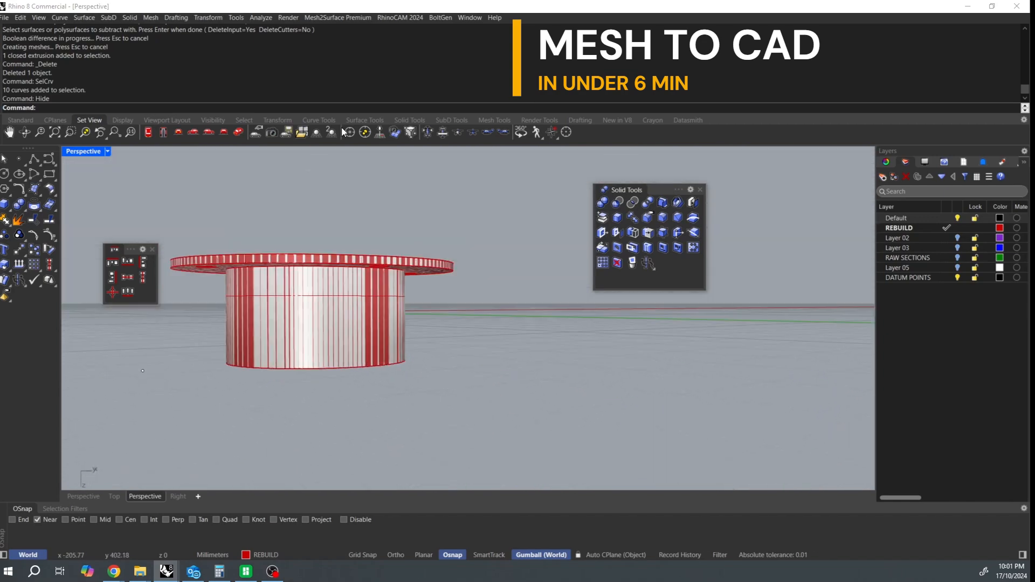
- Run Mesh2Surface Deviation Analyzer on the flange with tolerance 0.01, then 0.1
click(337, 17)
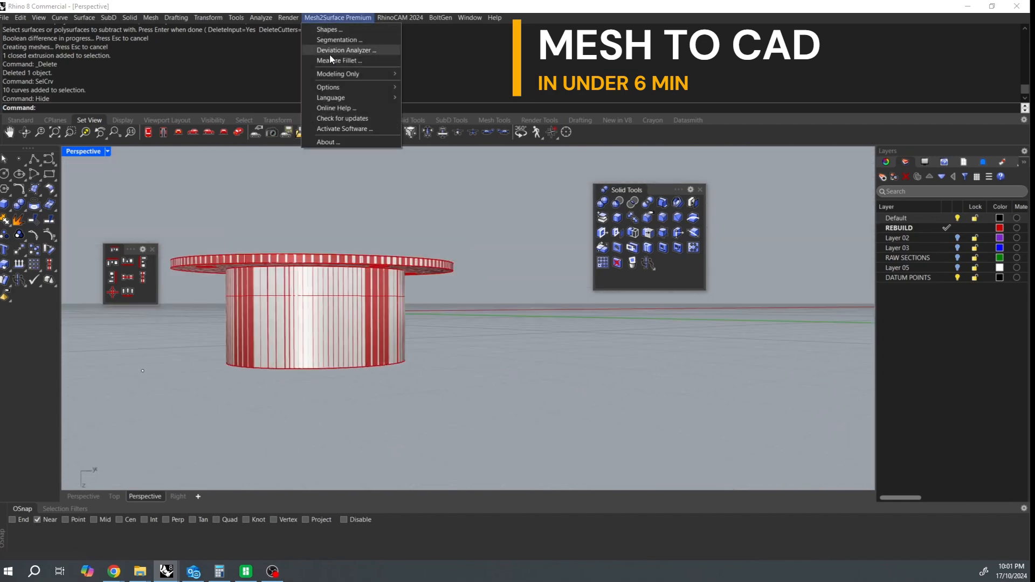
click(346, 50)
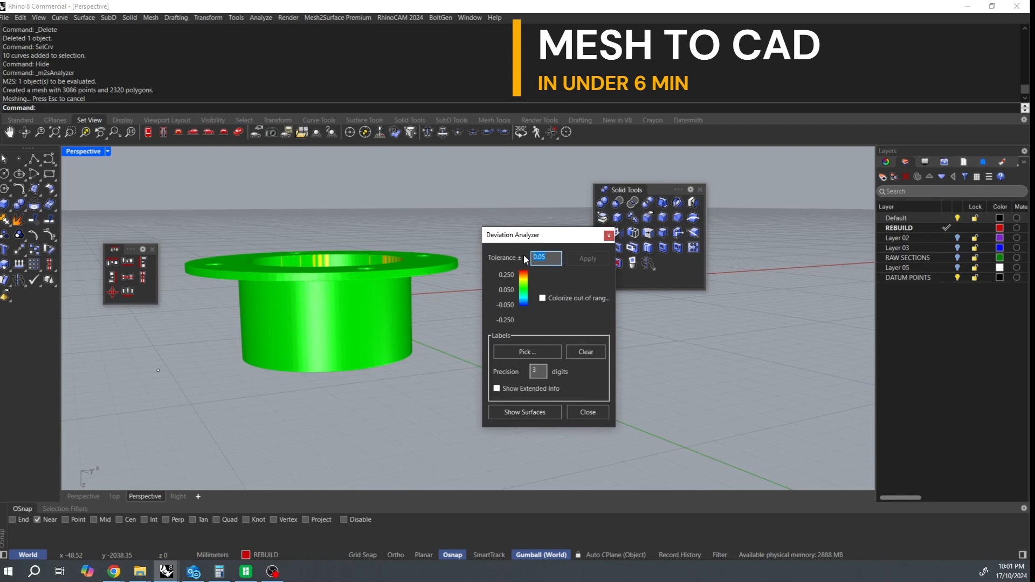
text(0.01)
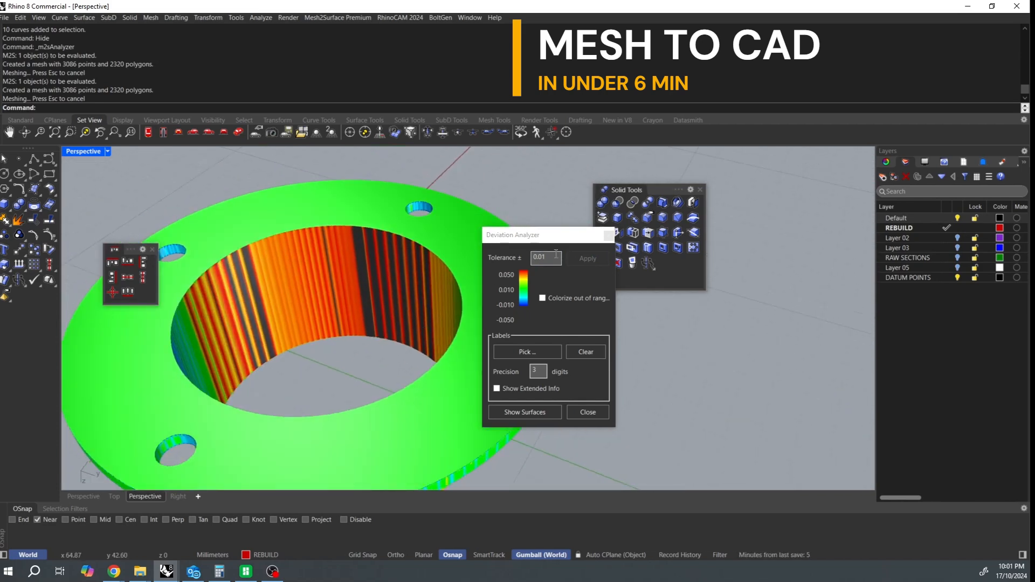
text(0.1)
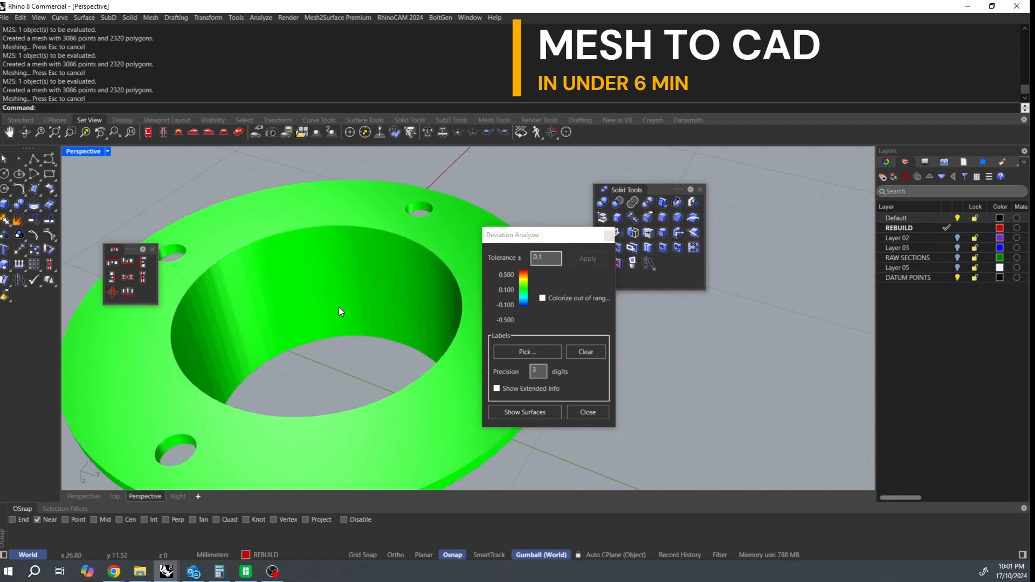
- Inspect the deviation map from the side with the original mesh shown, then close the analysis
drag(339, 311, 348, 410)
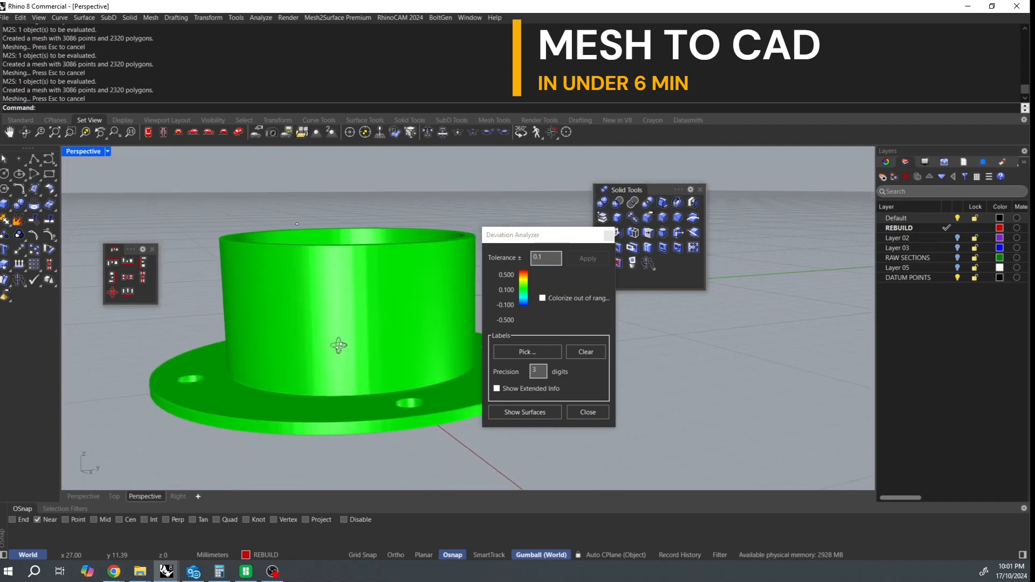
click(524, 412)
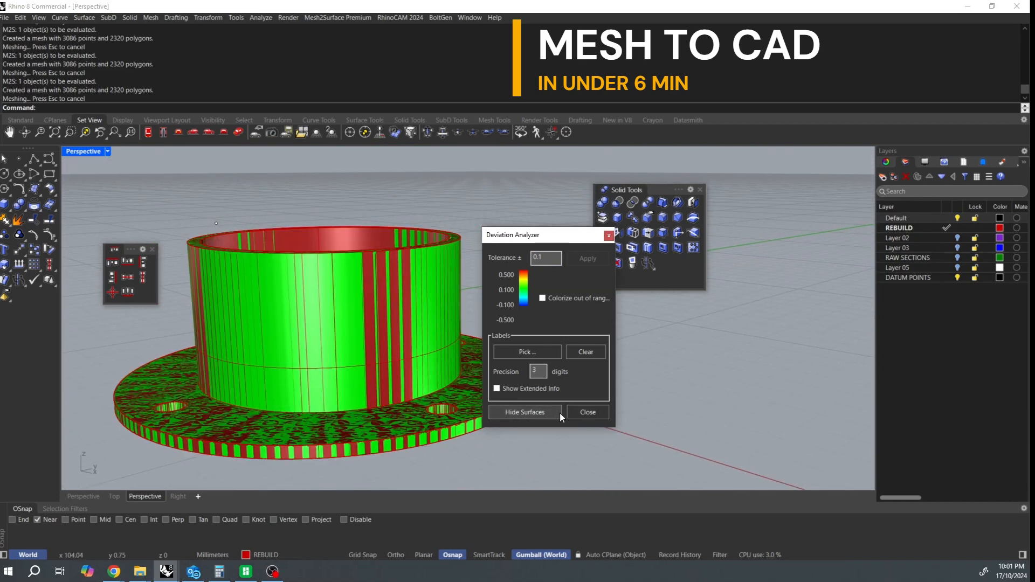
click(587, 412)
text(Point)
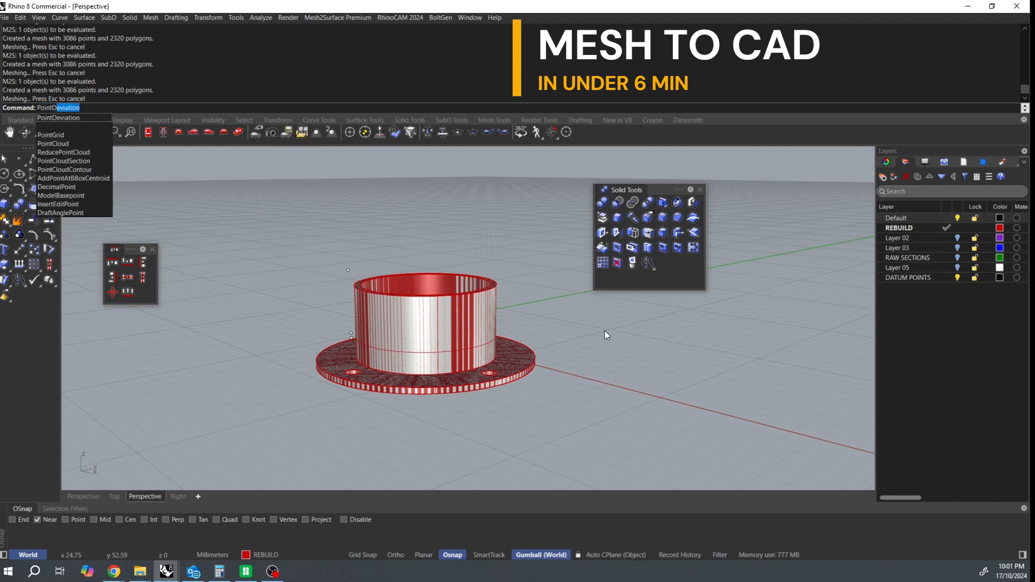
mouse_move(75, 118)
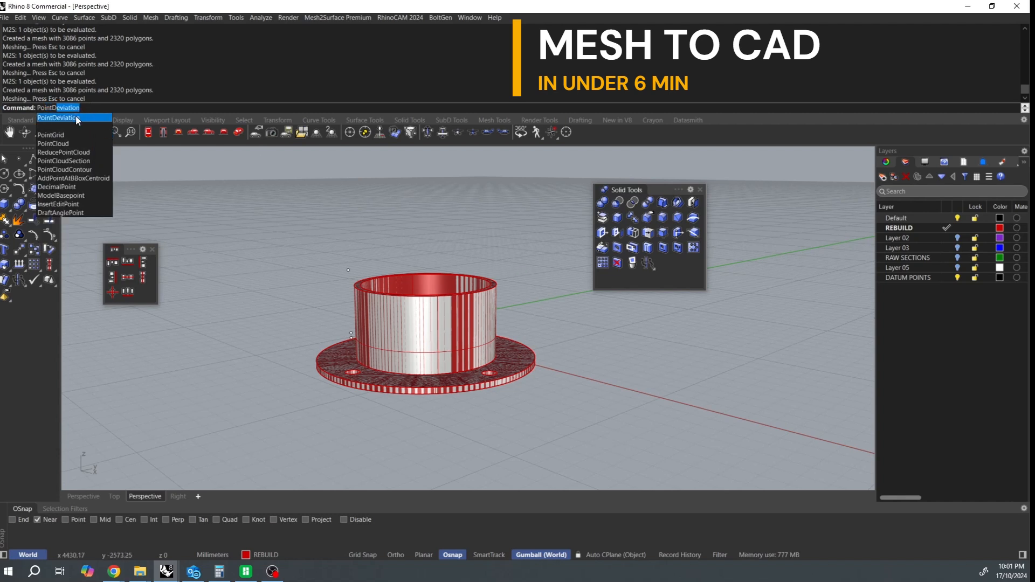
- Run PointDeviation with 250 curve divisions using the flange as the test-point source
click(58, 117)
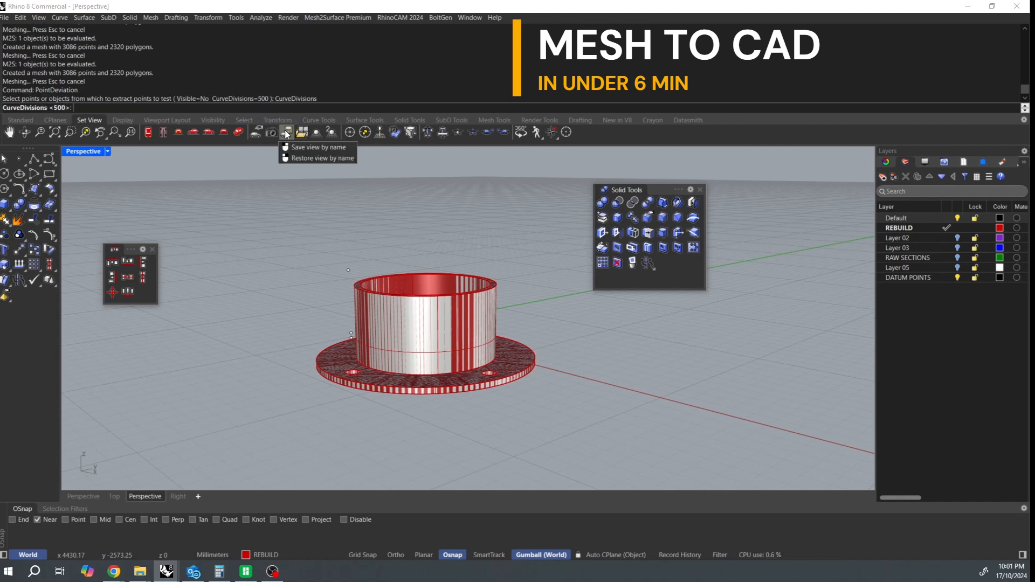
text(250)
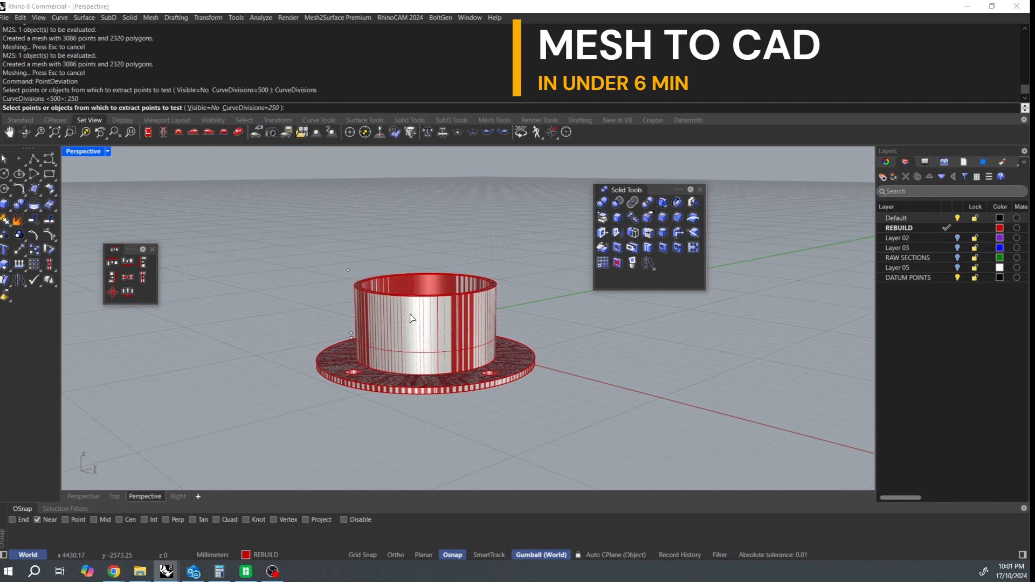
click(413, 318)
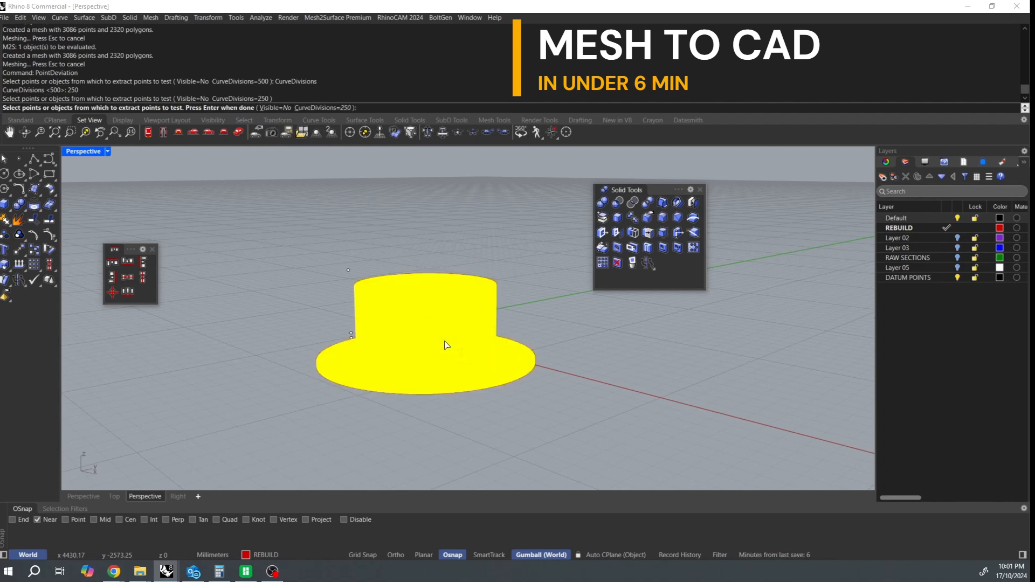
key(enter)
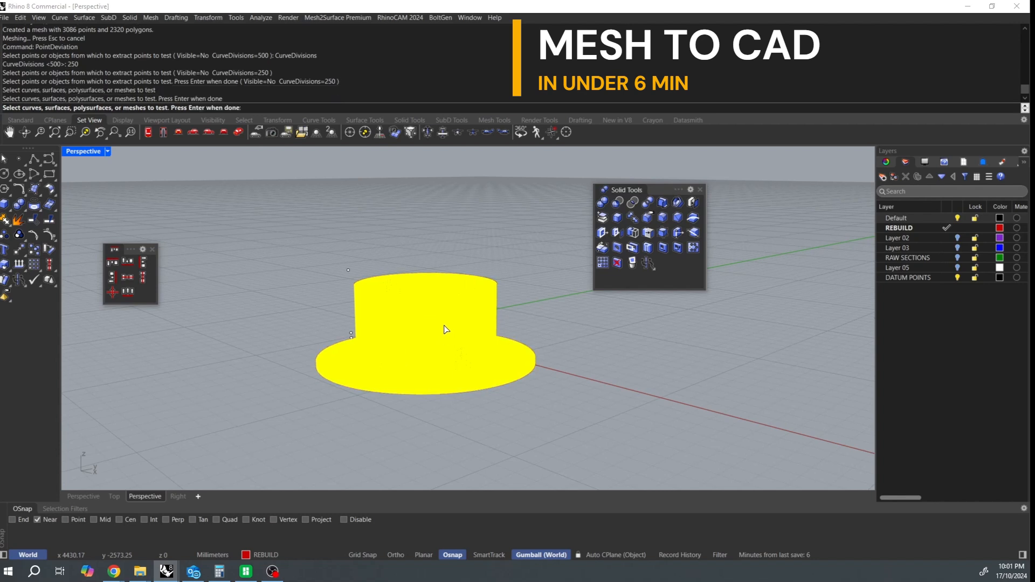
mouse_move(443, 287)
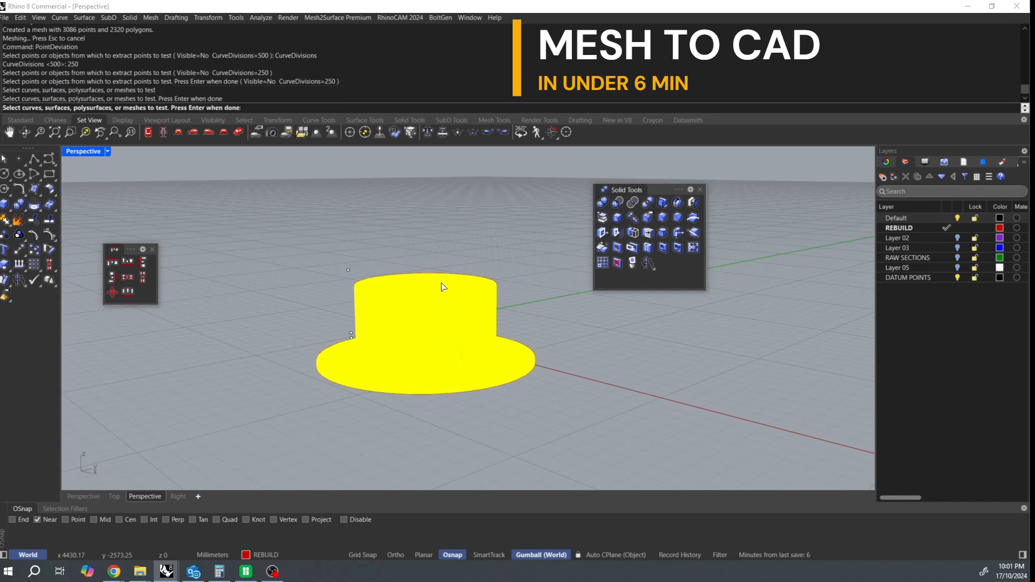
mouse_move(471, 256)
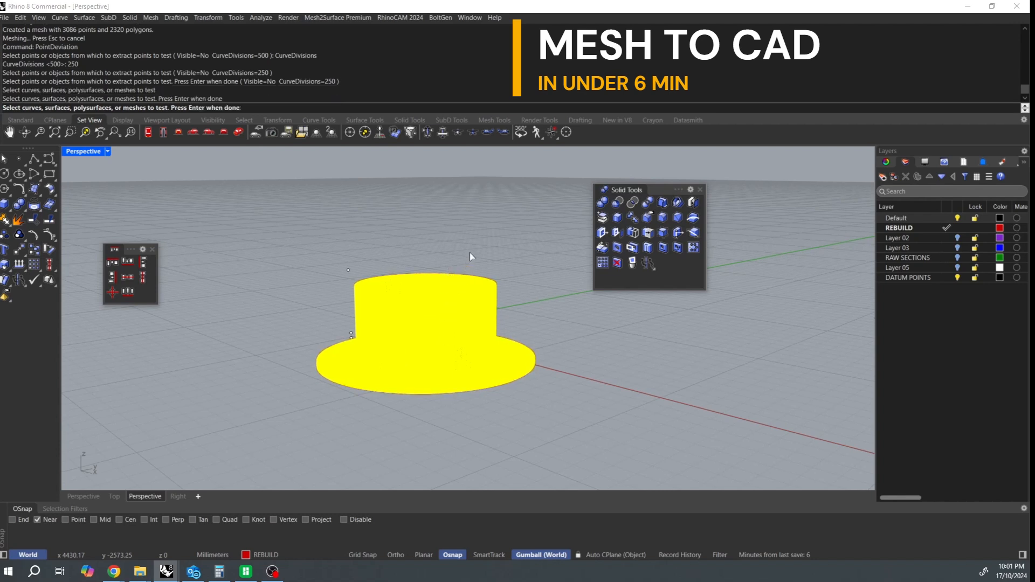
mouse_move(497, 265)
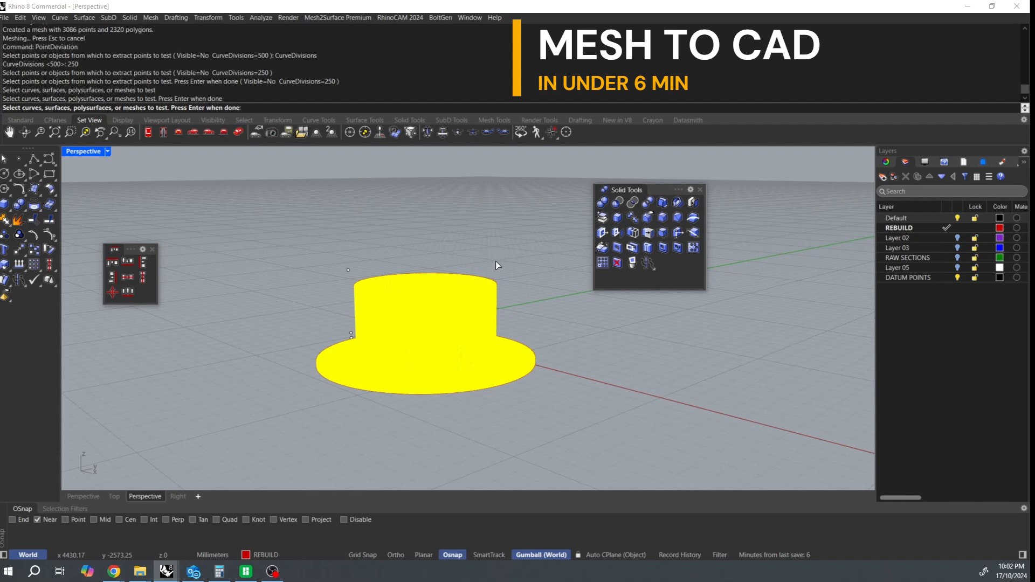
mouse_move(492, 266)
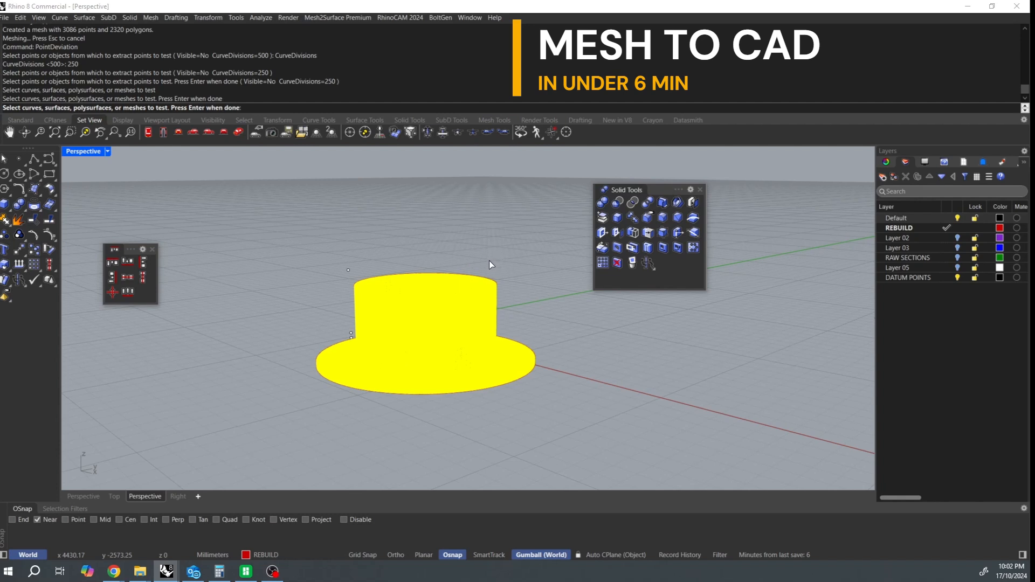
mouse_move(486, 267)
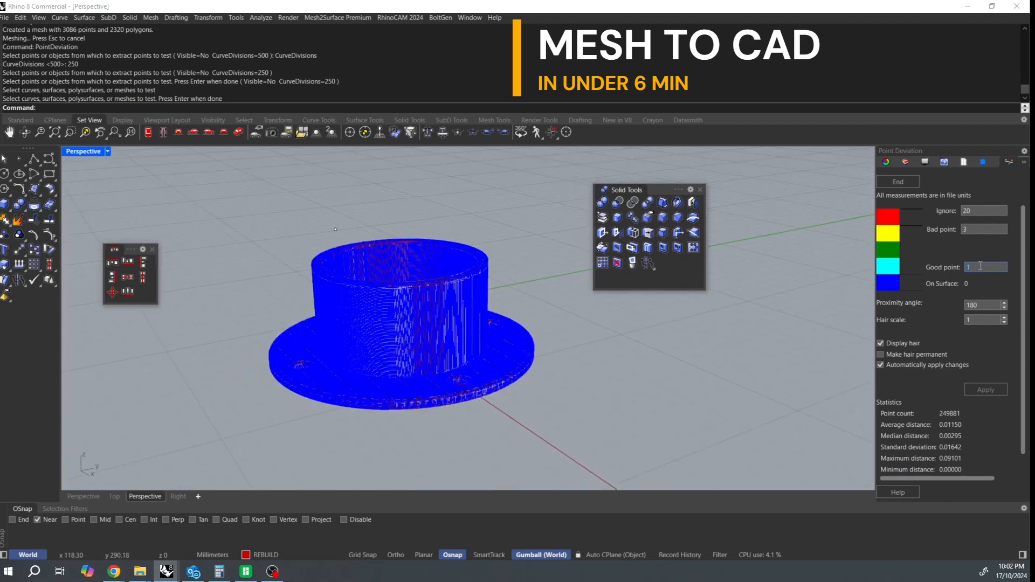
- Set the good-point threshold to 0.1 and review deviation statistics over ~250,000 test points
text(0.1)
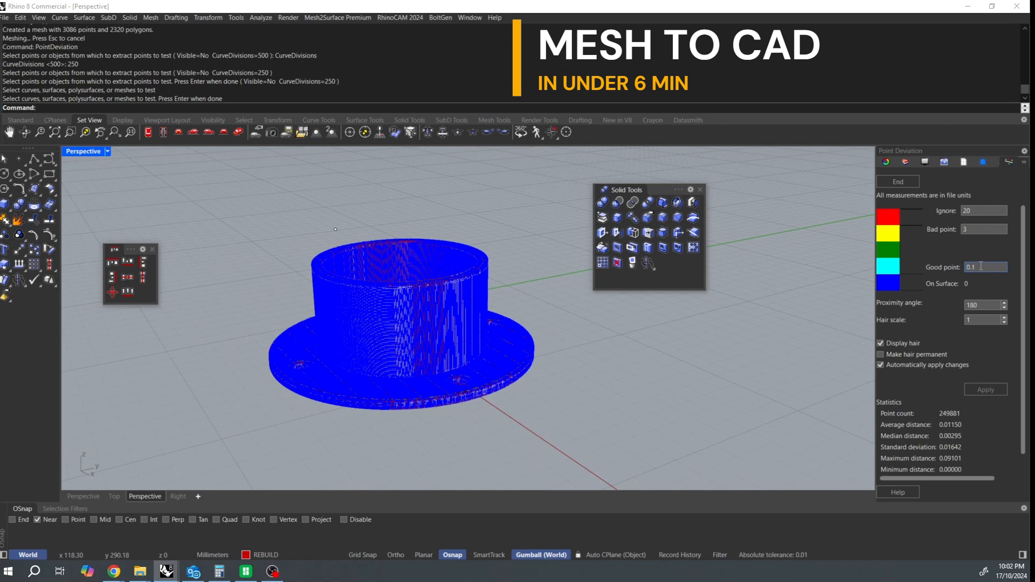
mouse_move(837, 316)
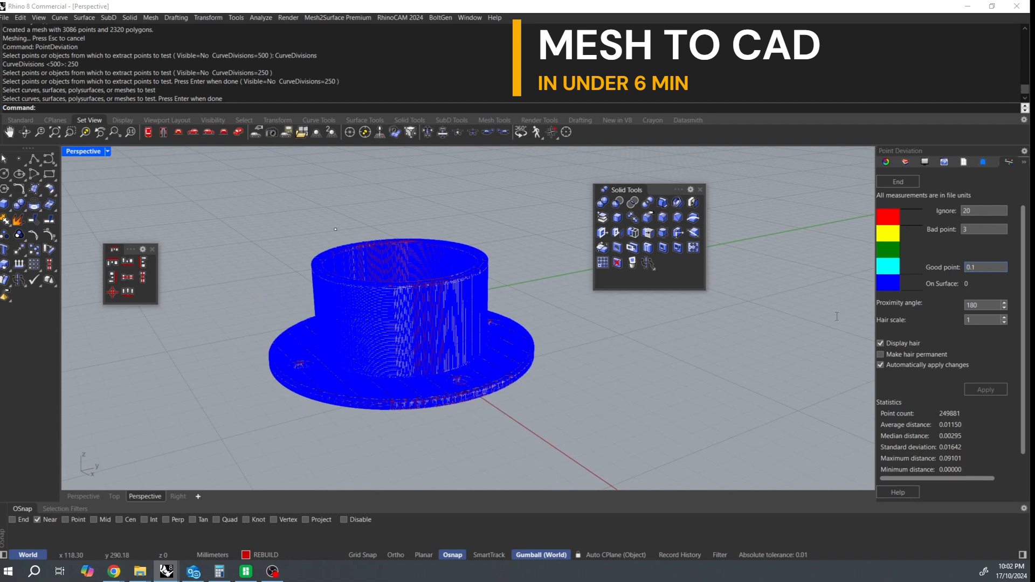
mouse_move(560, 365)
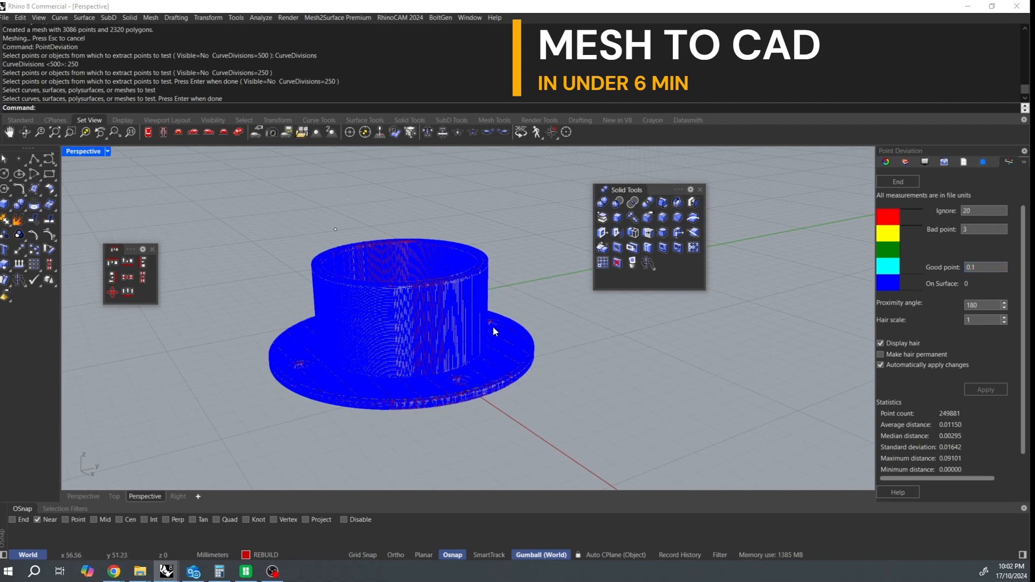
click(983, 229)
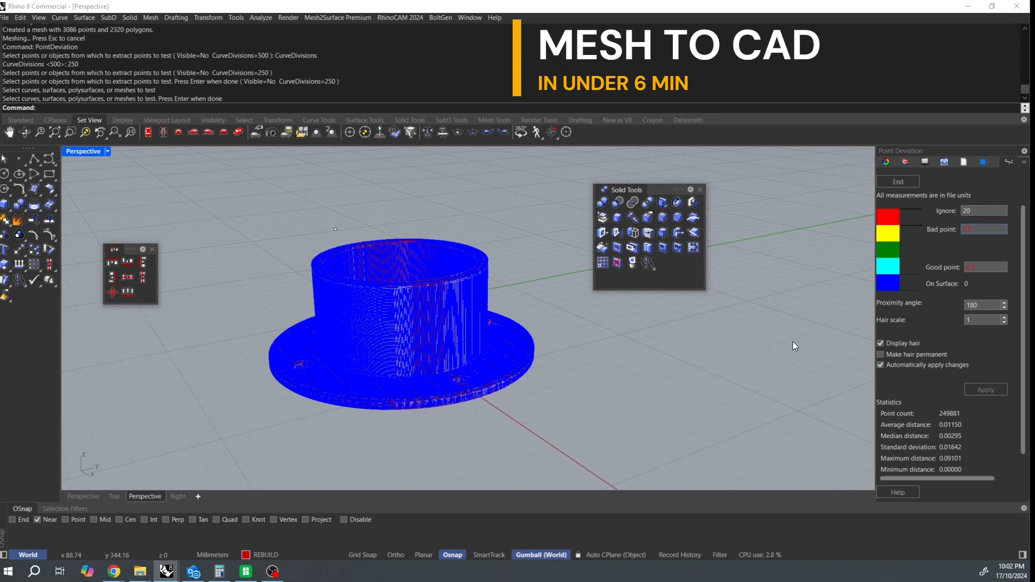
mouse_move(960, 443)
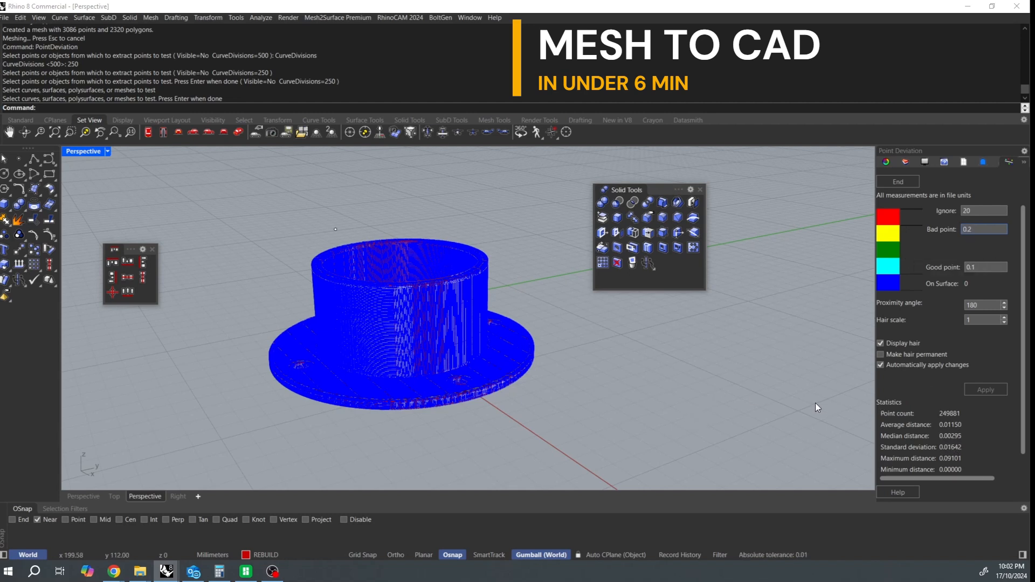
mouse_move(928, 422)
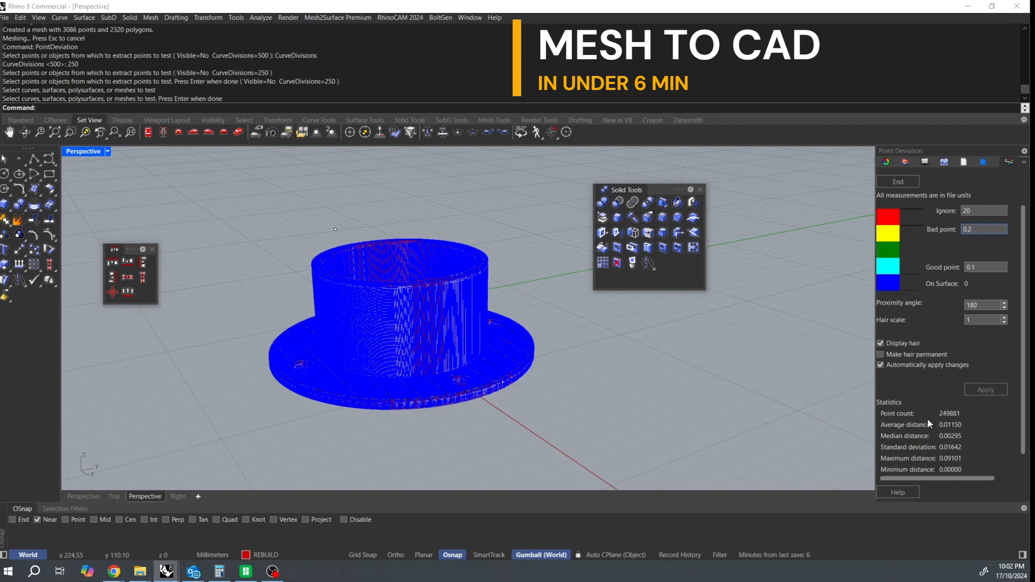